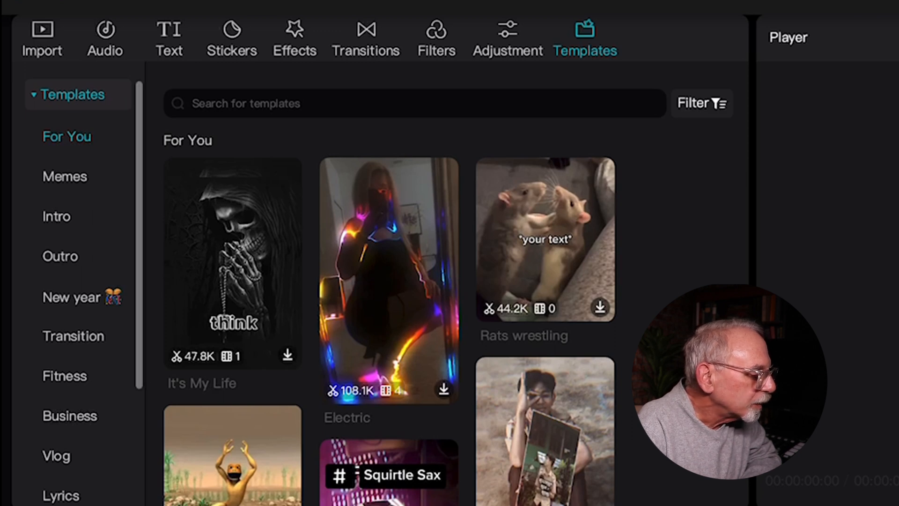
Step: Show the Intro template category, listing Political News Intro, Tech Edu Intro and Minimalist Style
scroll(down, 3)
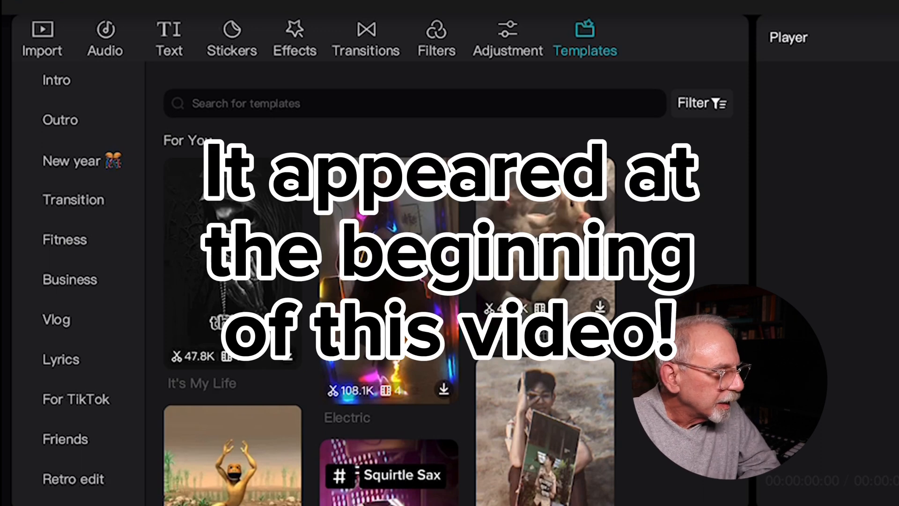
click(56, 80)
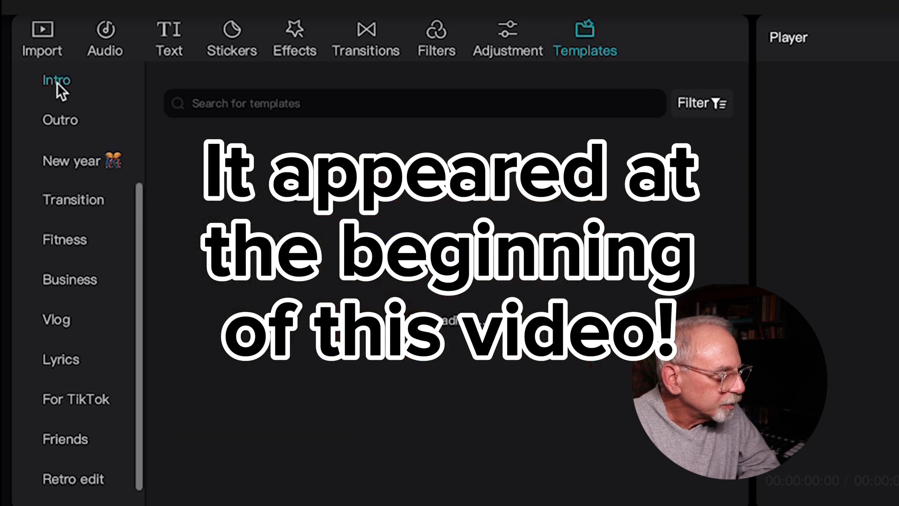
click(56, 80)
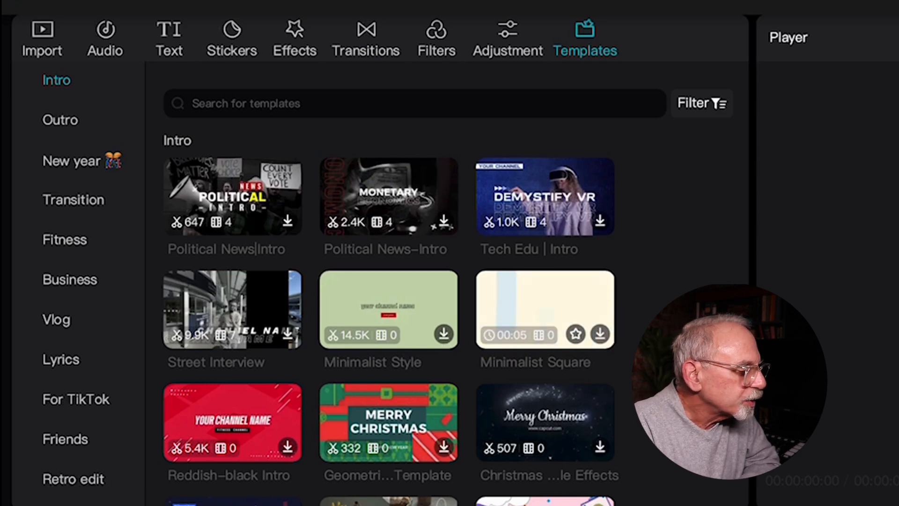
mouse_move(539, 310)
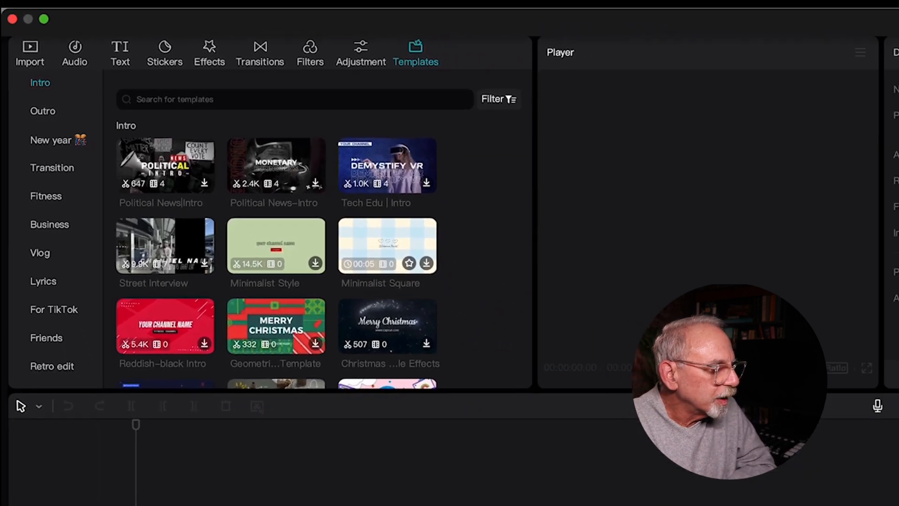
click(387, 246)
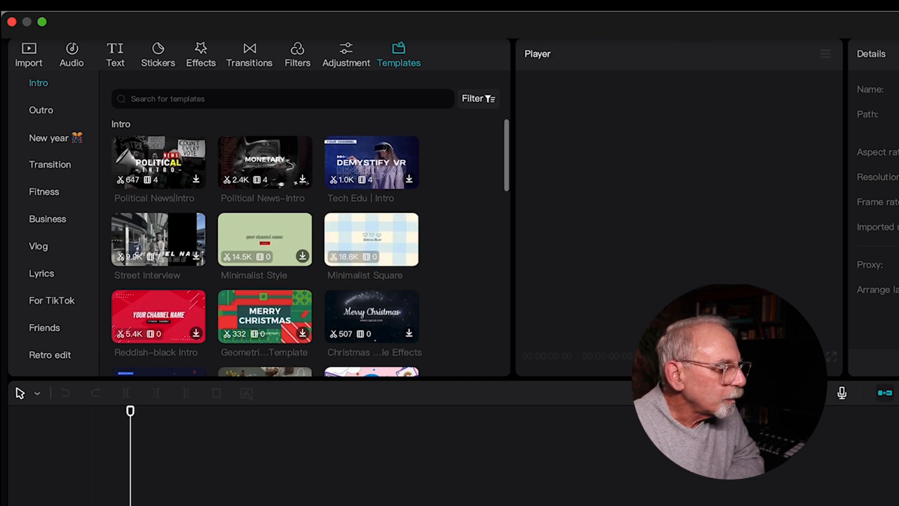
scroll(down, 3)
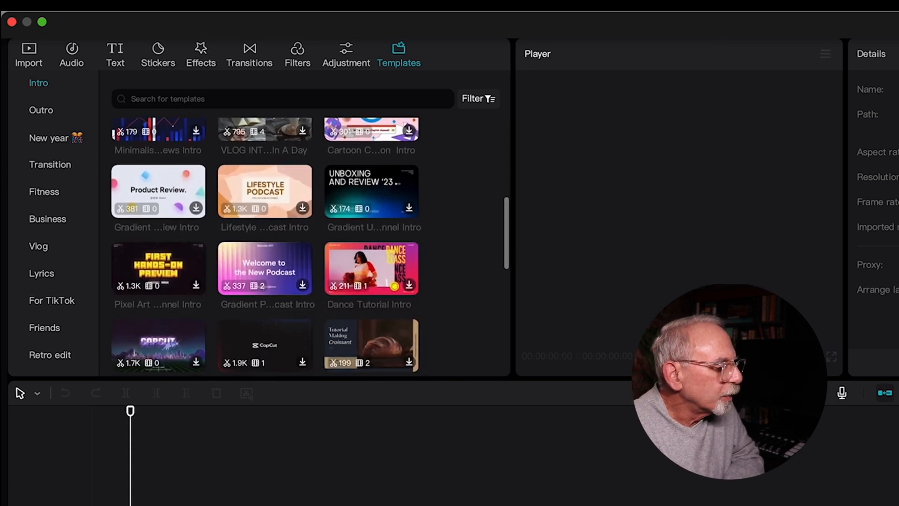
click(265, 267)
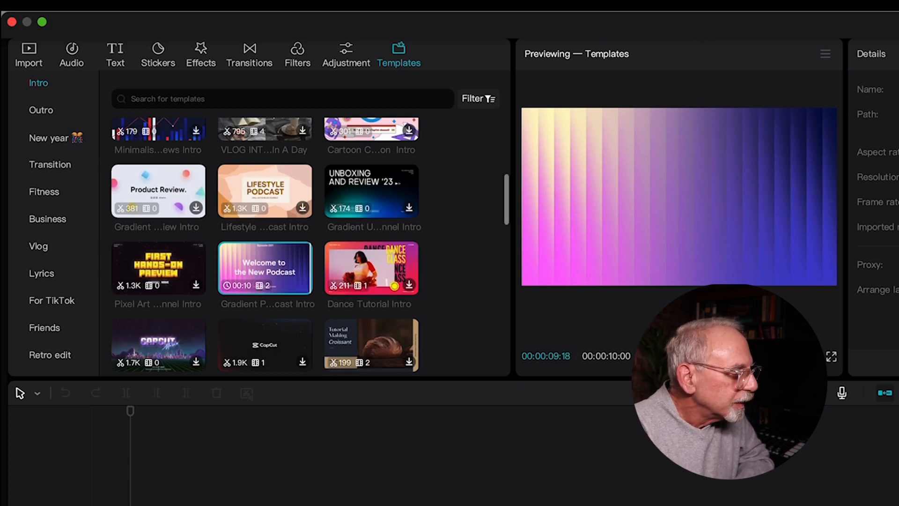
scroll(down, 3)
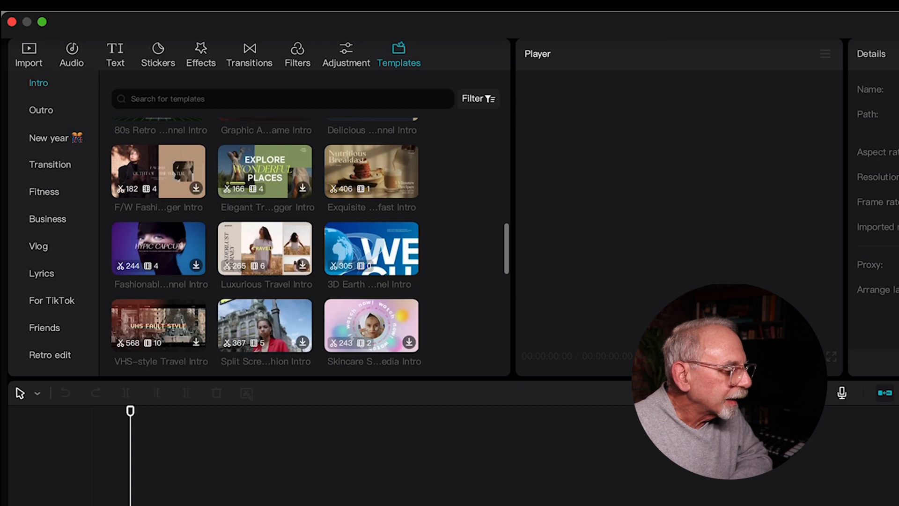
scroll(down, 3)
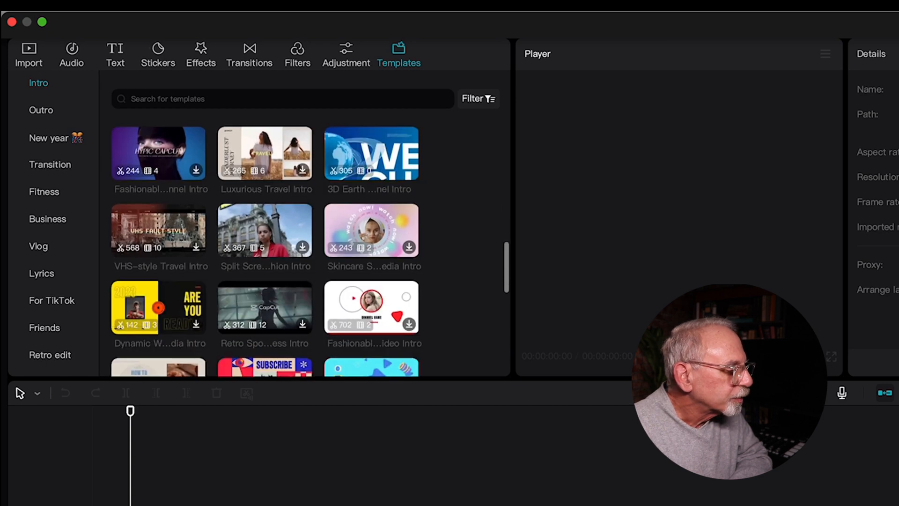
scroll(down, 3)
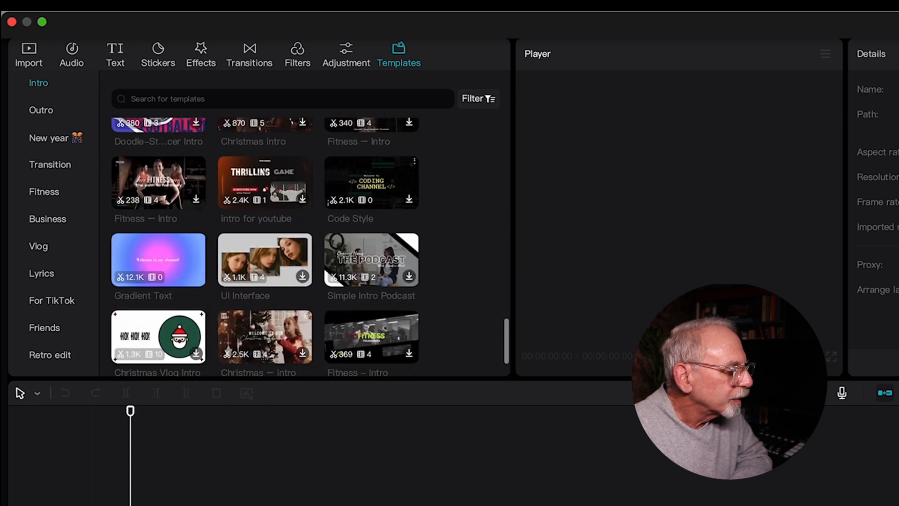
scroll(up, 3)
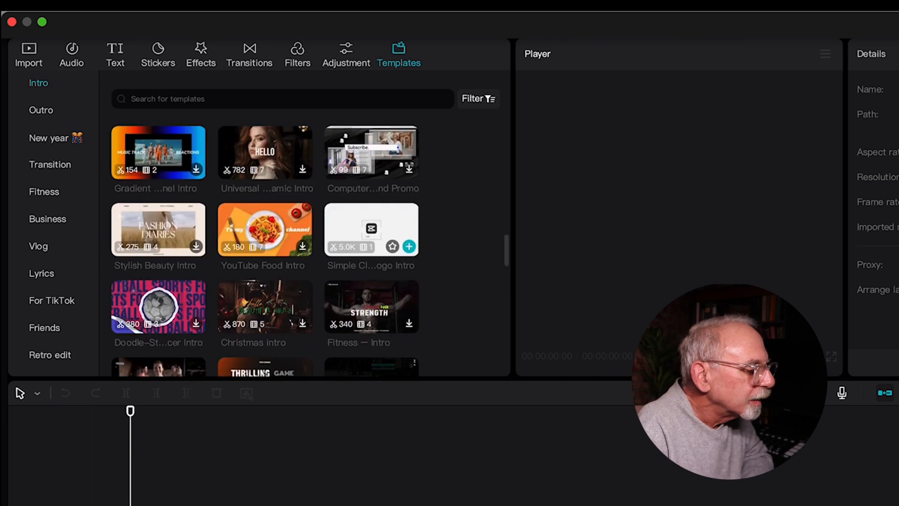
Step: Preview the Simple CapCut Logo Intro template with its white card and CapCut logo
click(371, 229)
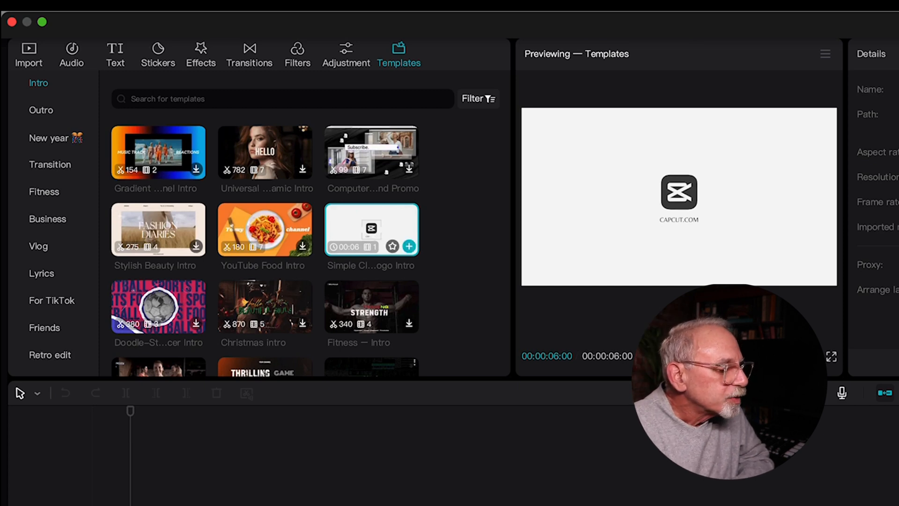
mouse_move(371, 229)
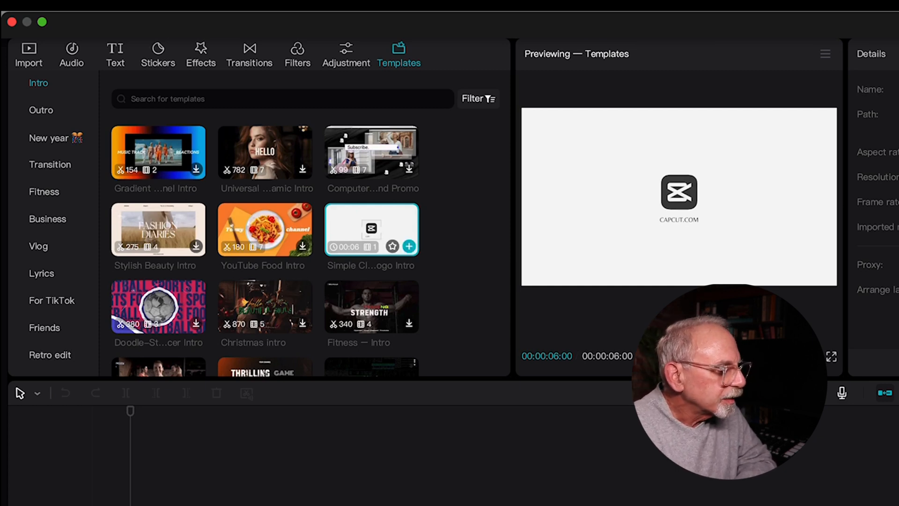
Step: Add the logo intro template and replace its 2.4s logo with Gold Luxury Initial Circle Logo.png
click(409, 246)
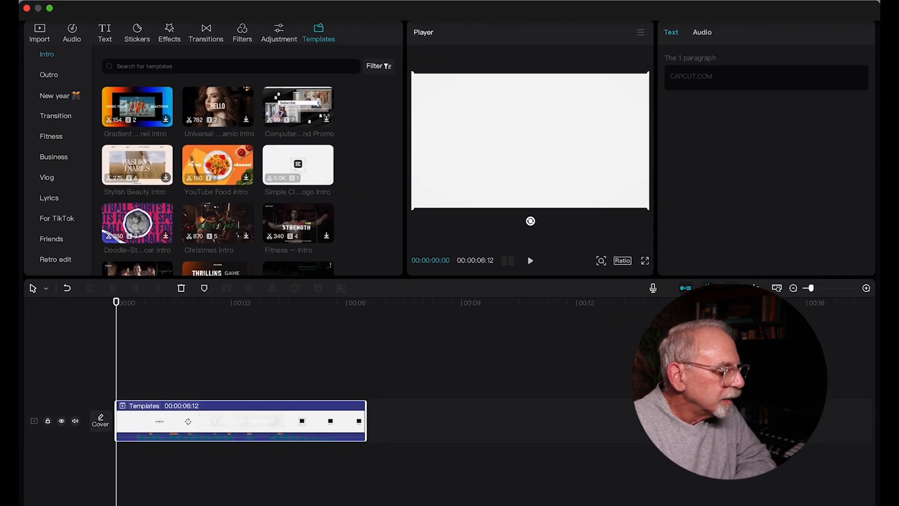
click(273, 302)
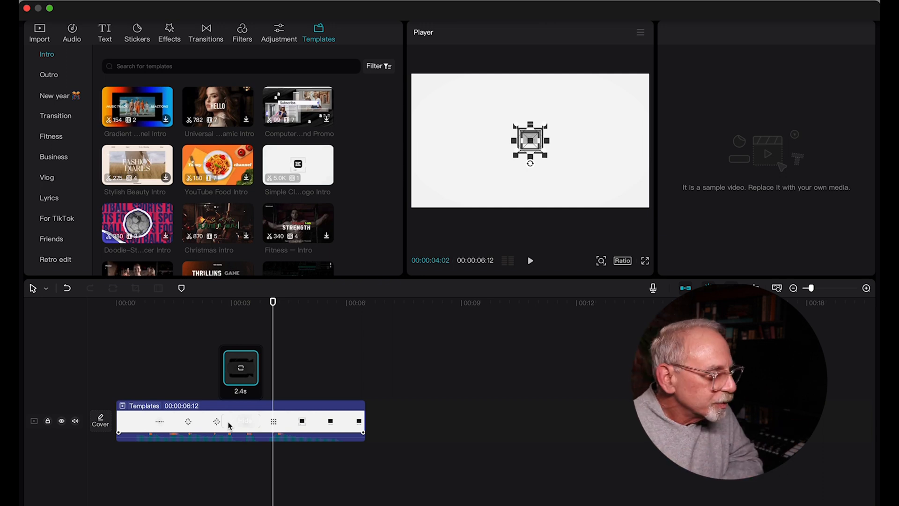
click(240, 369)
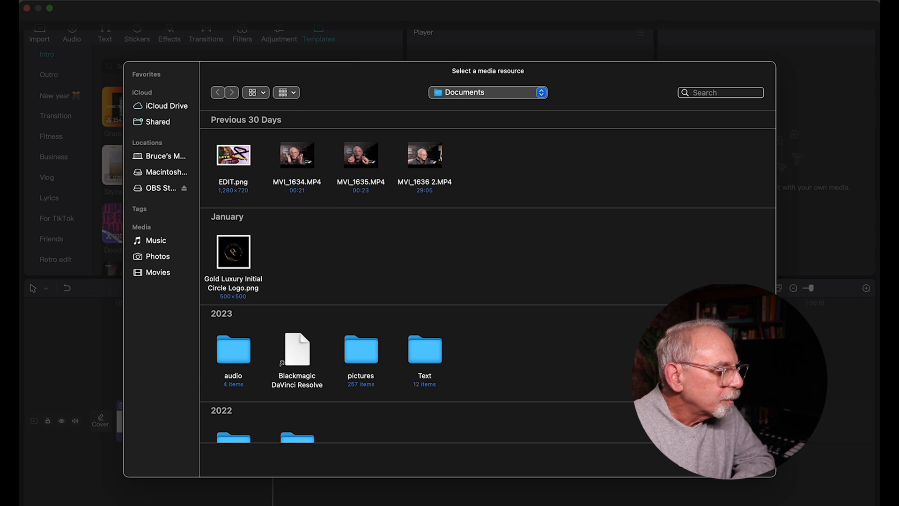
click(233, 251)
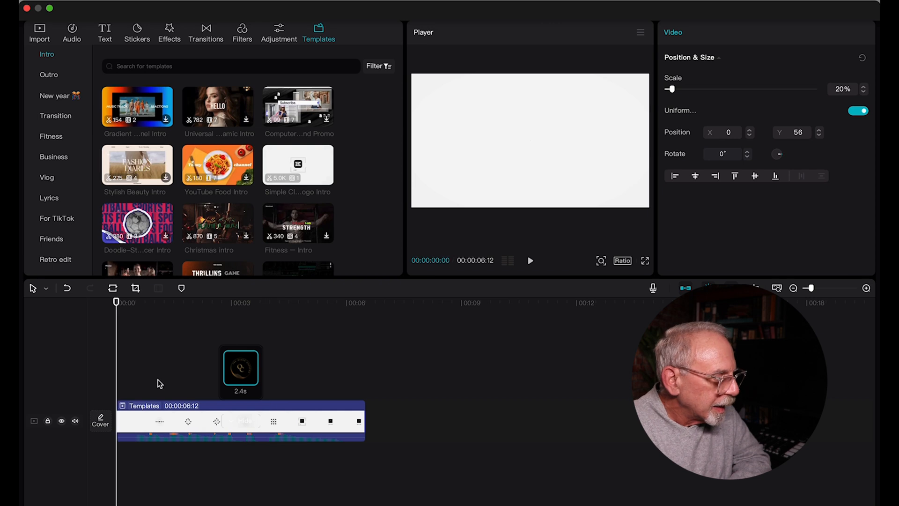
Step: Scale the gold circle logo from 317% down to 188%, replaying the intro to check it
click(529, 261)
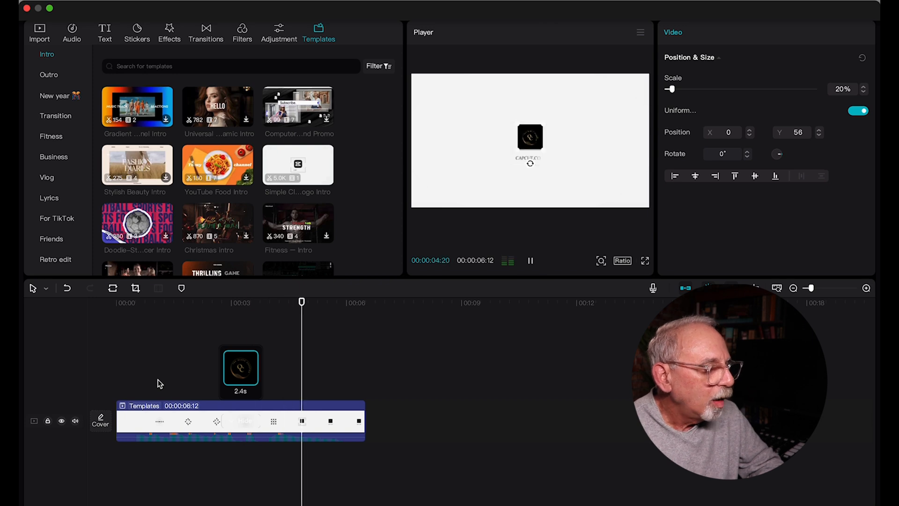
click(529, 261)
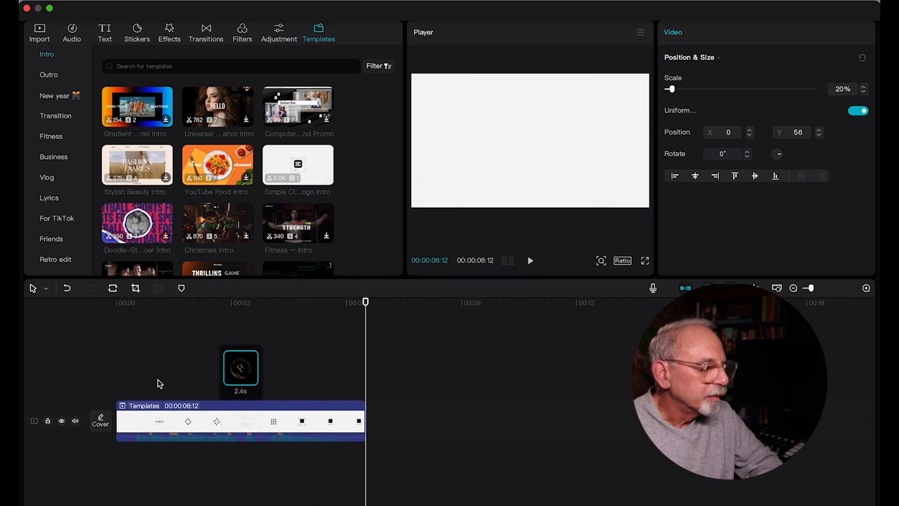
click(273, 303)
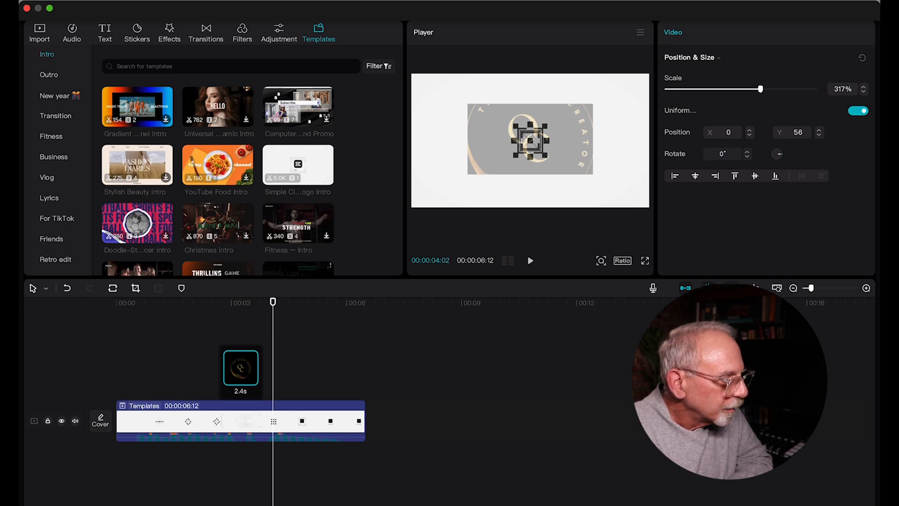
click(529, 261)
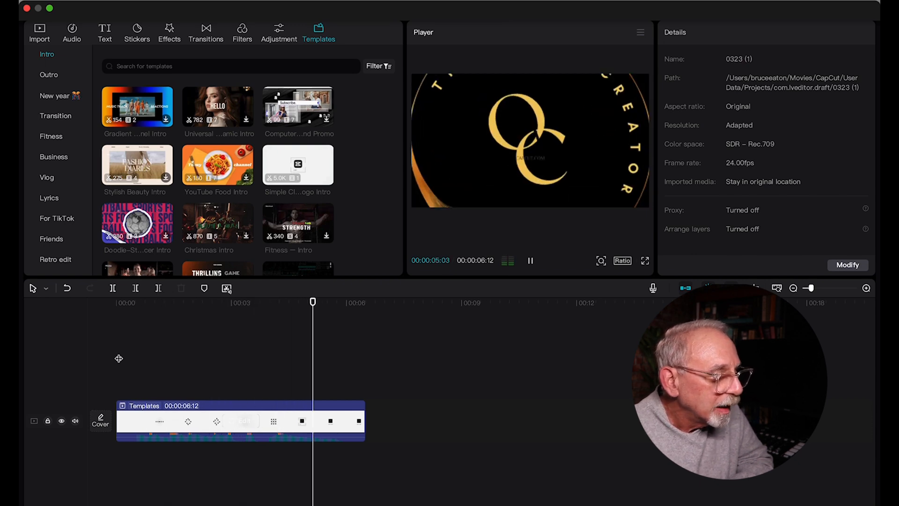
click(529, 260)
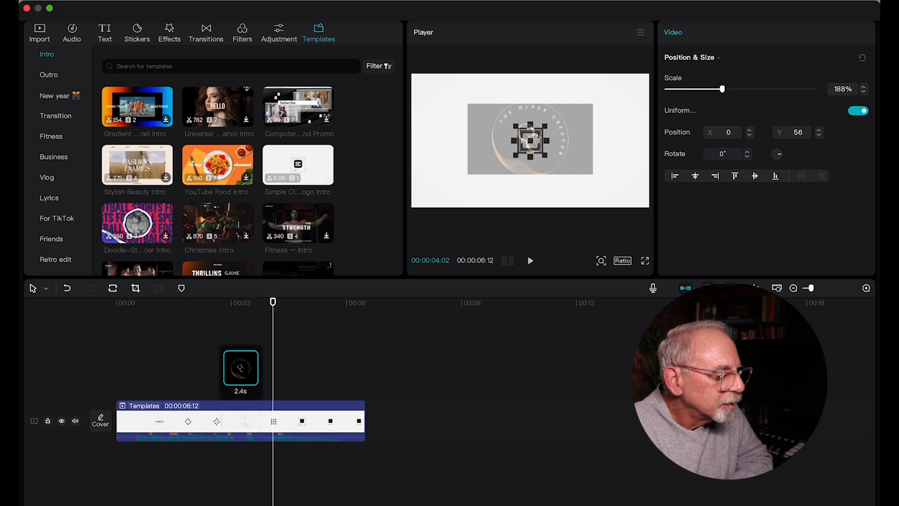
click(529, 261)
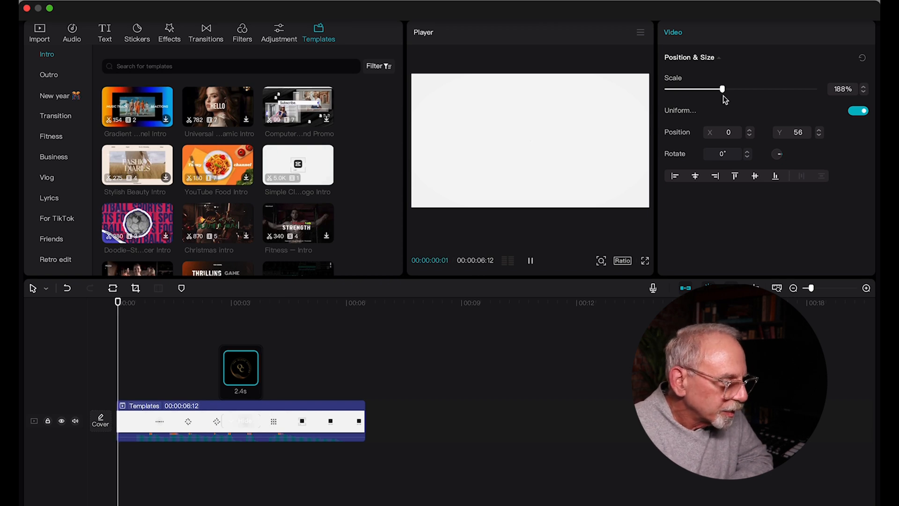
click(530, 261)
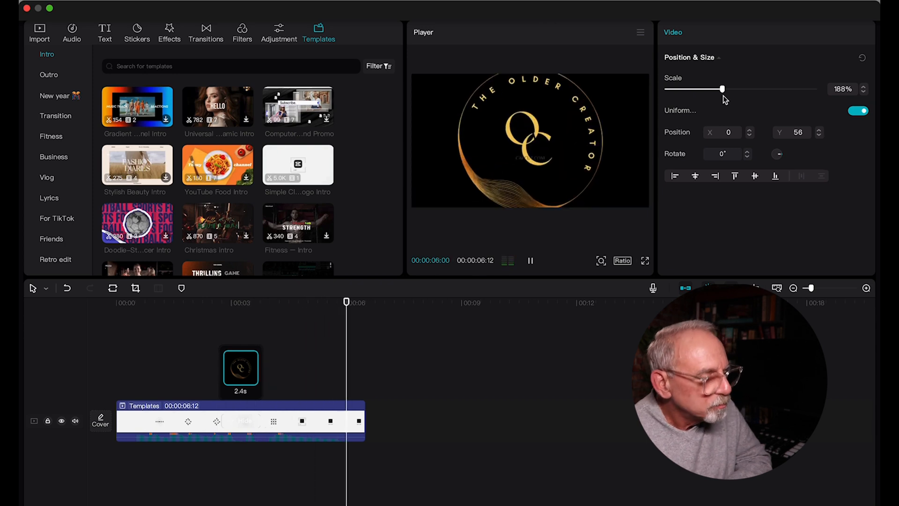
click(529, 261)
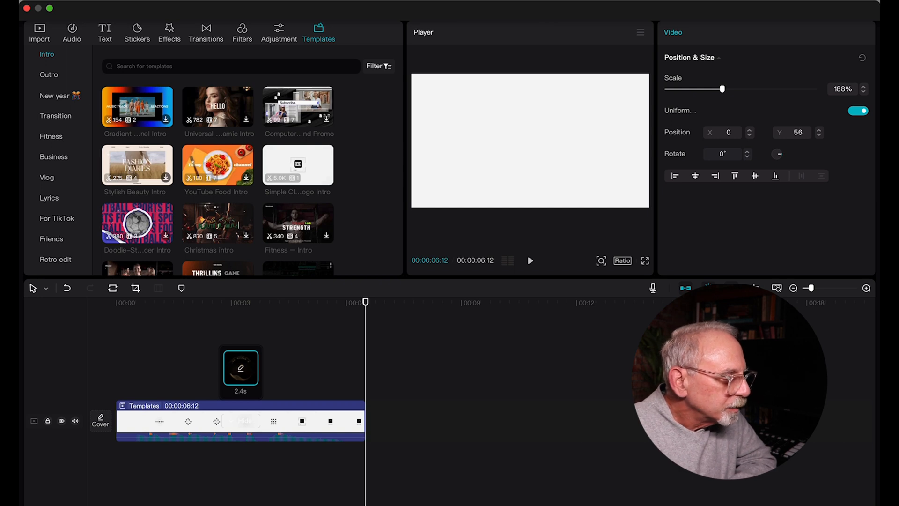
Step: Let the 6-second intro finish playing and deselect the logo clip
click(529, 260)
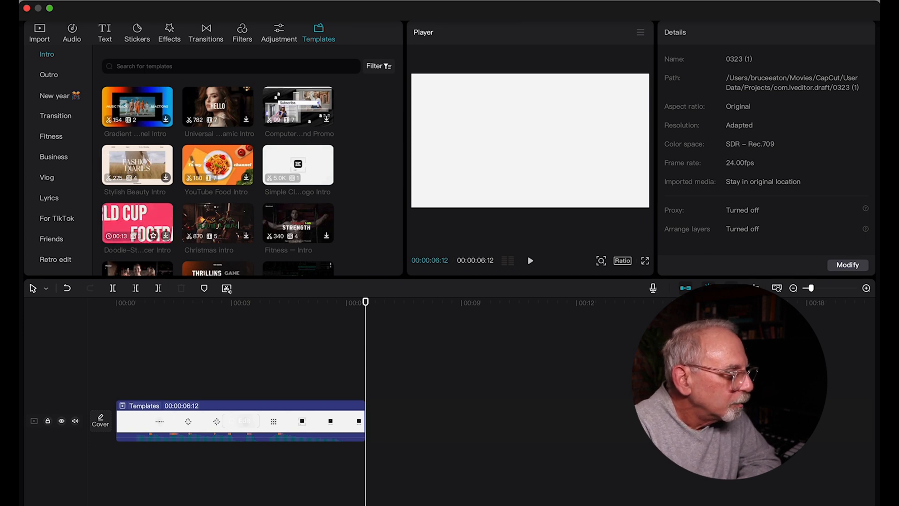
Step: Preview the Sports doodle, Christmas and Fitness intros, then expand all template categories
click(136, 223)
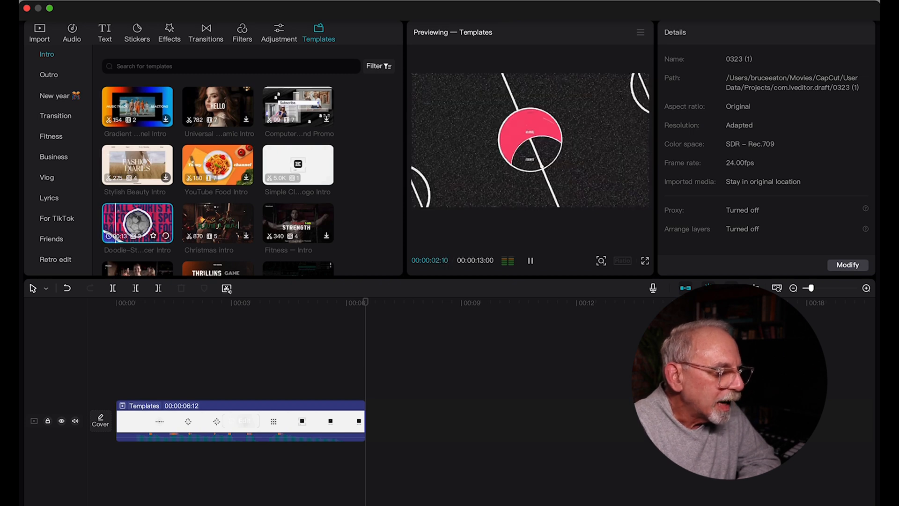
click(529, 260)
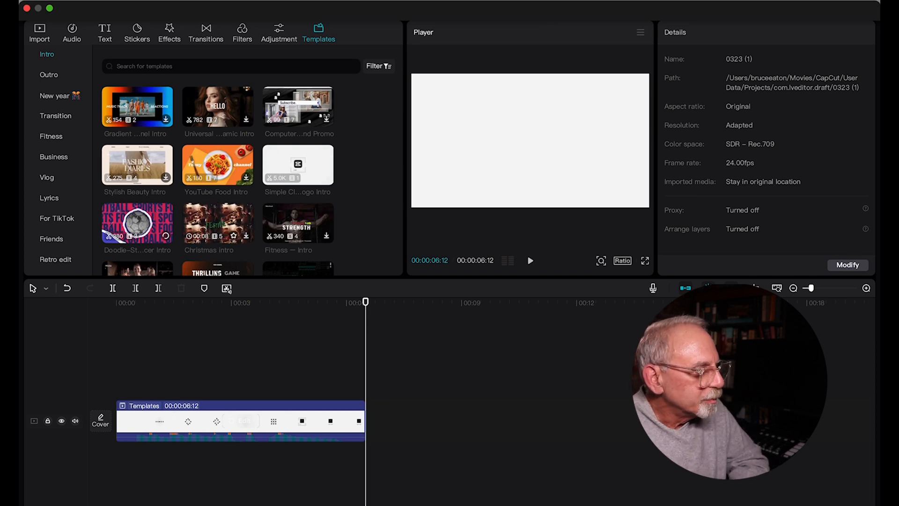
click(217, 223)
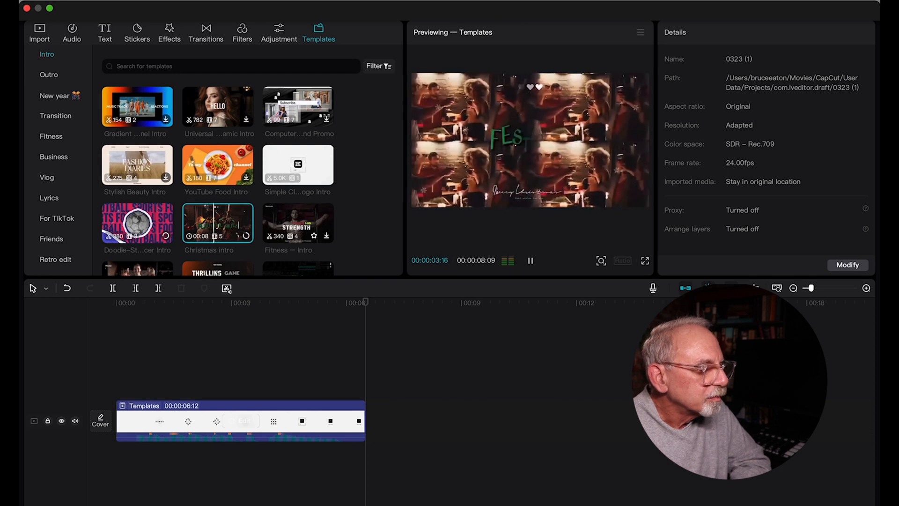
click(298, 223)
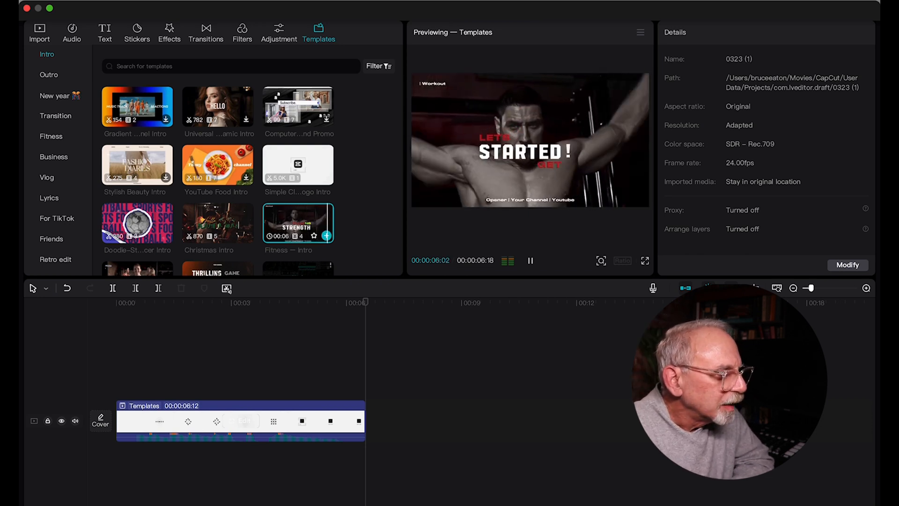
click(528, 260)
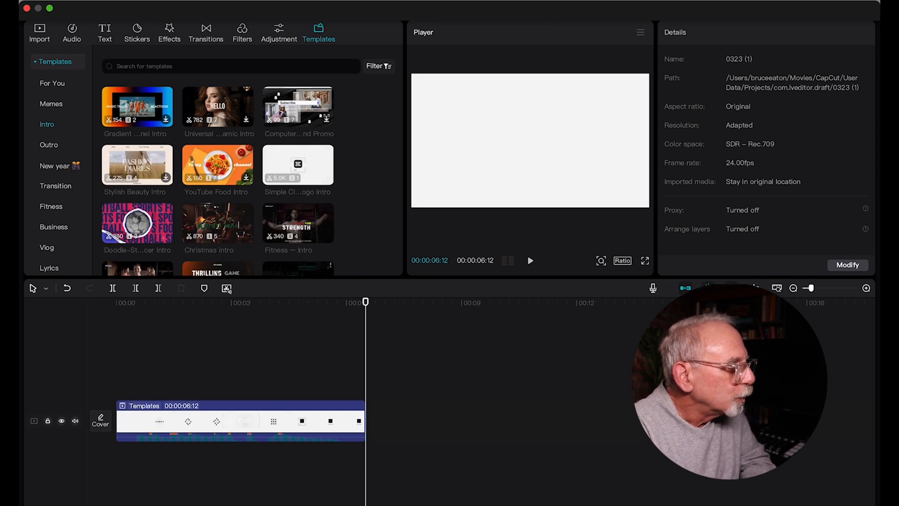
Step: Browse the Memes templates, such as Among Us meme and Backrooms Meme
click(51, 104)
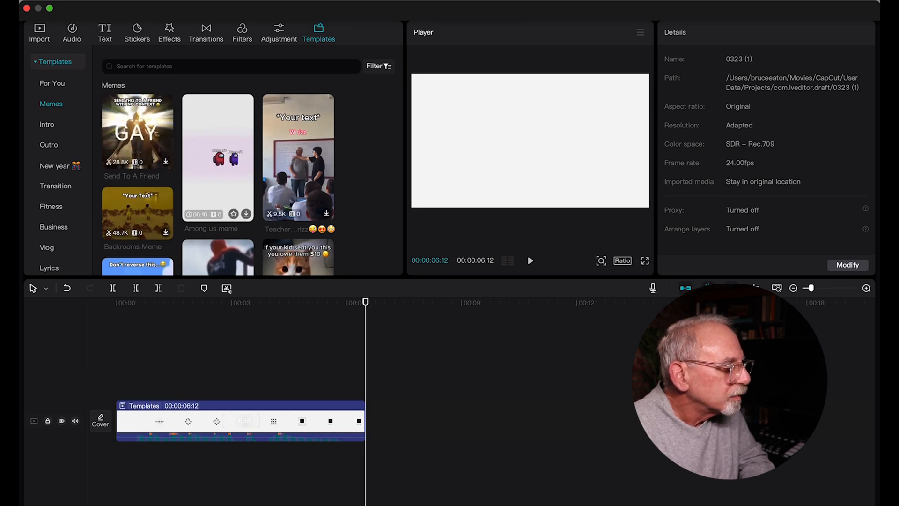
click(218, 157)
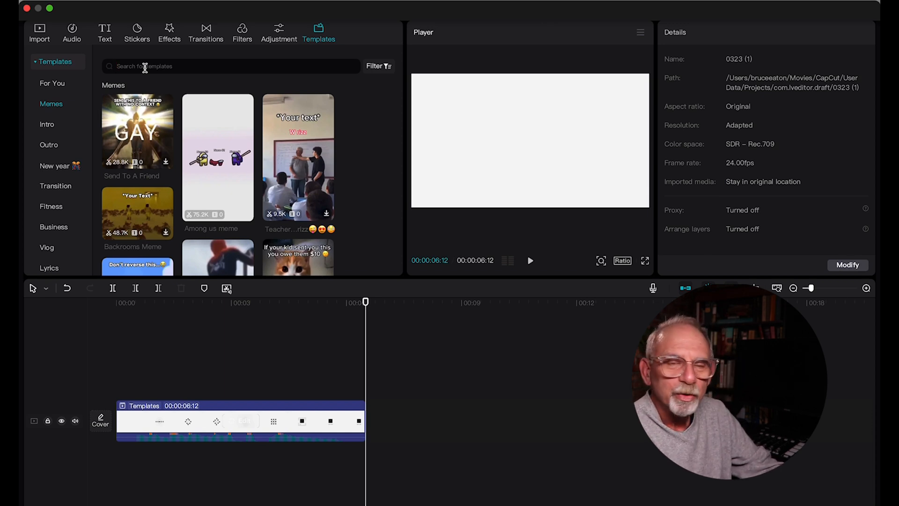
Step: Search templates for 'news', choosing the 'news intro' suggestion to list breaking news templates
text(new)
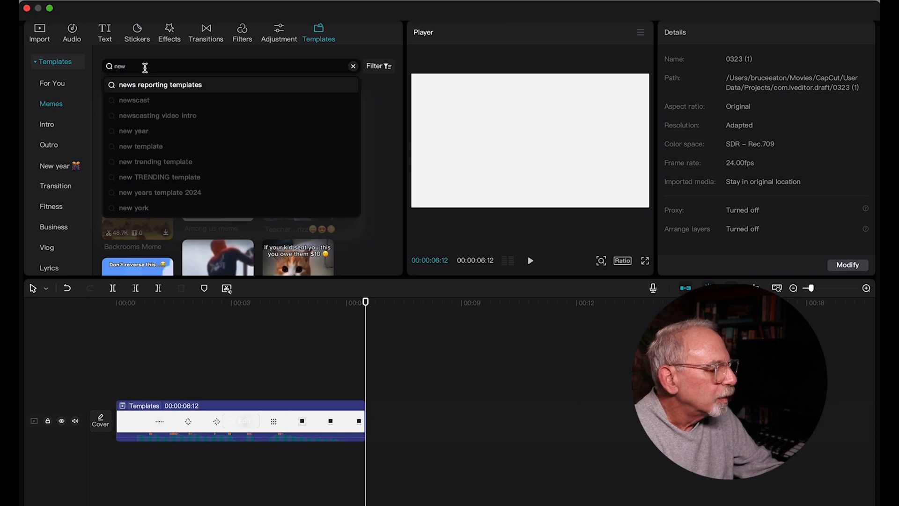
text(s)
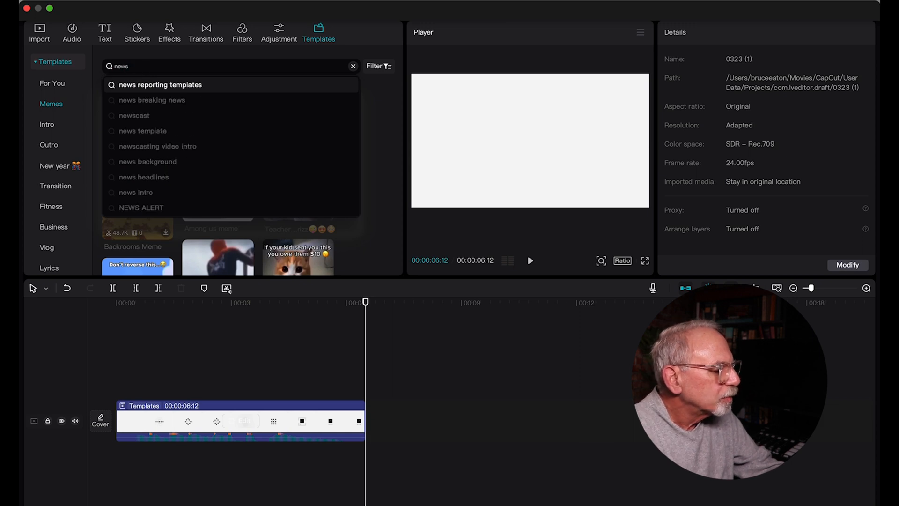
mouse_move(141, 131)
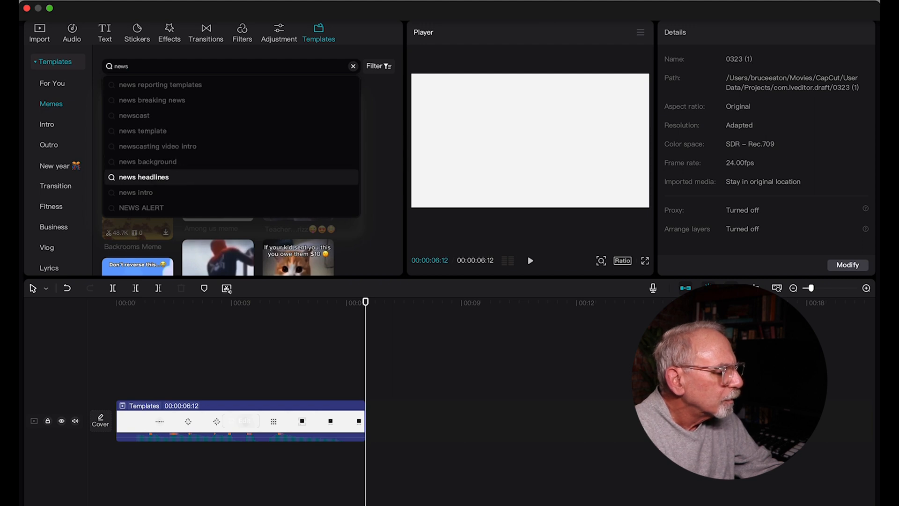
click(136, 192)
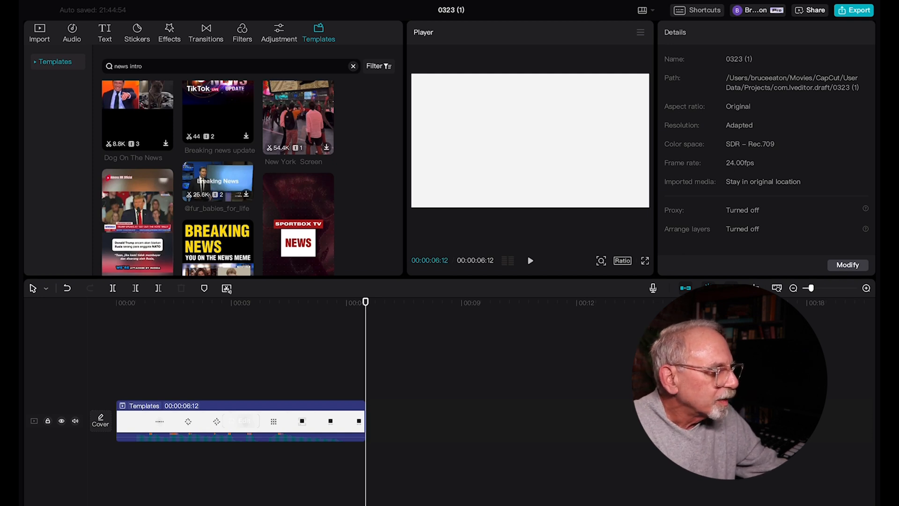
click(354, 66)
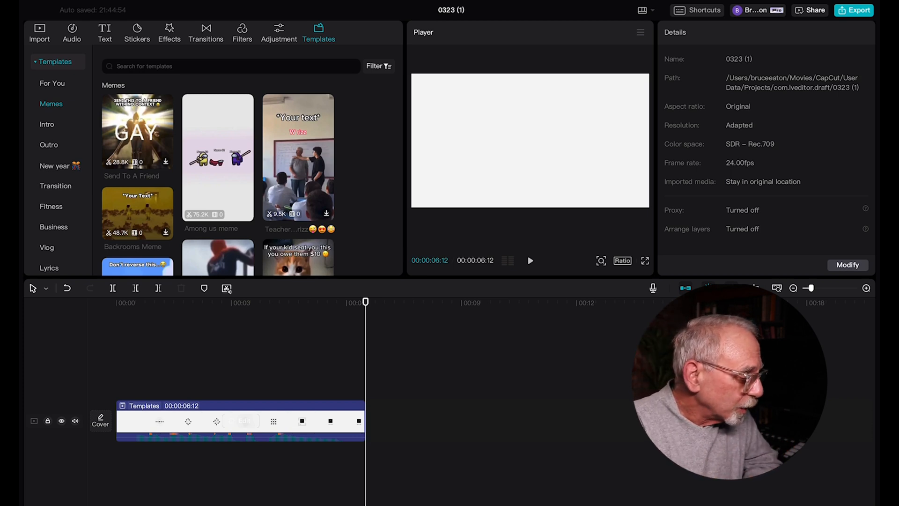
Step: Play the logo intro back from 00:00 in the player
click(530, 261)
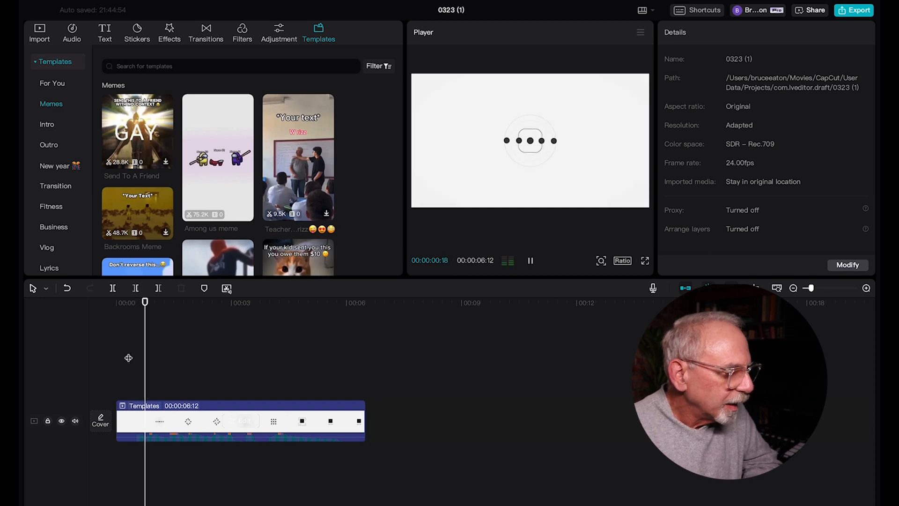